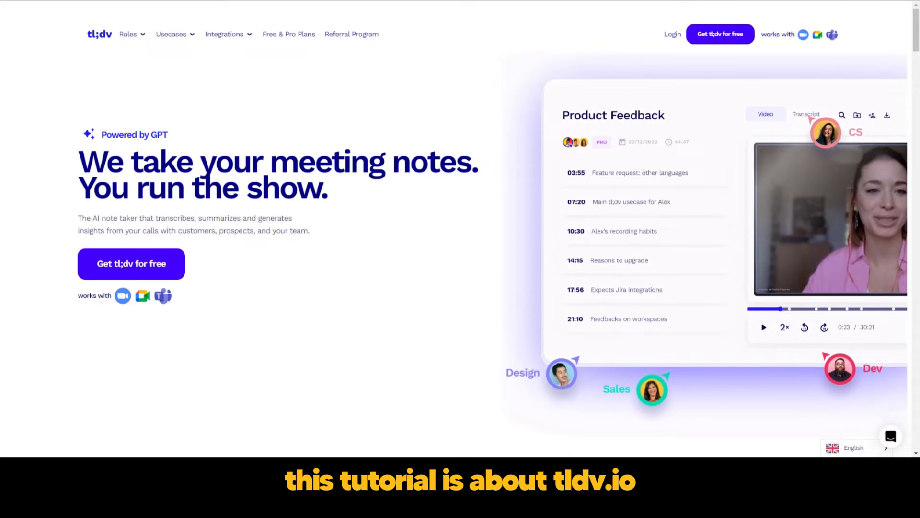
Open the pricing page comparing the Free forever, Pro ($20 per user monthly) and Enterprise plans
{"action": "left_click", "coordinate": [805, 114]}
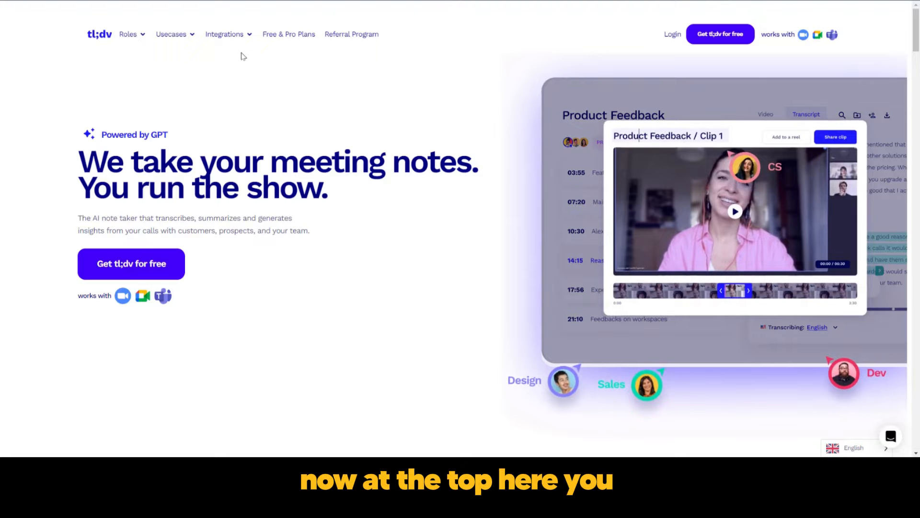
{"action": "left_click", "coordinate": [224, 35]}
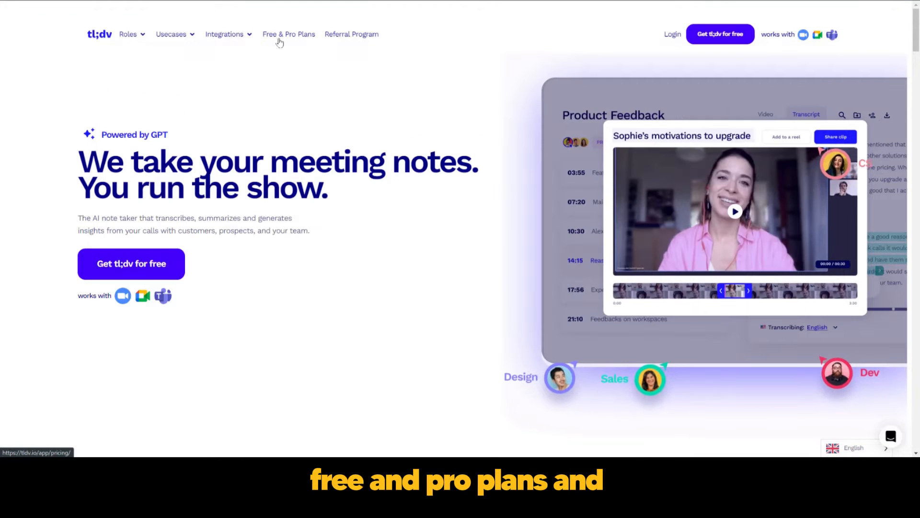
{"action": "mouse_move", "coordinate": [324, 43]}
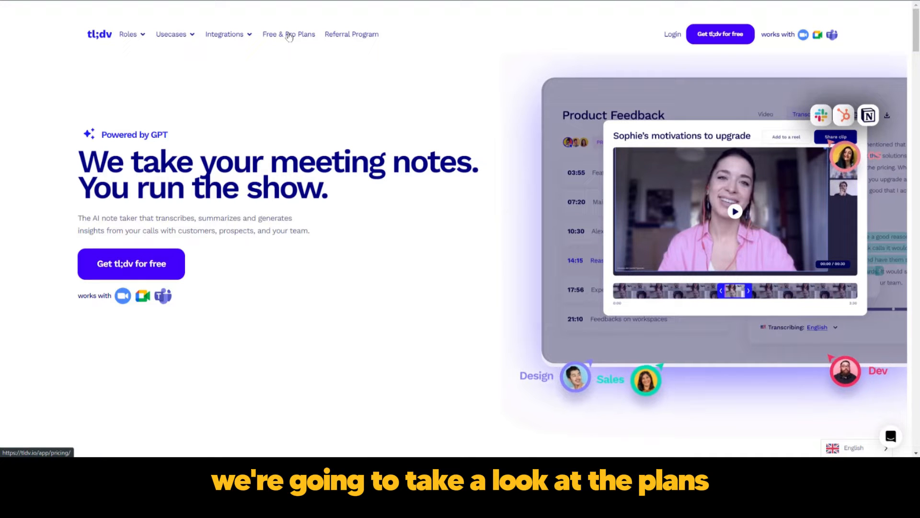
{"action": "left_click", "coordinate": [288, 34]}
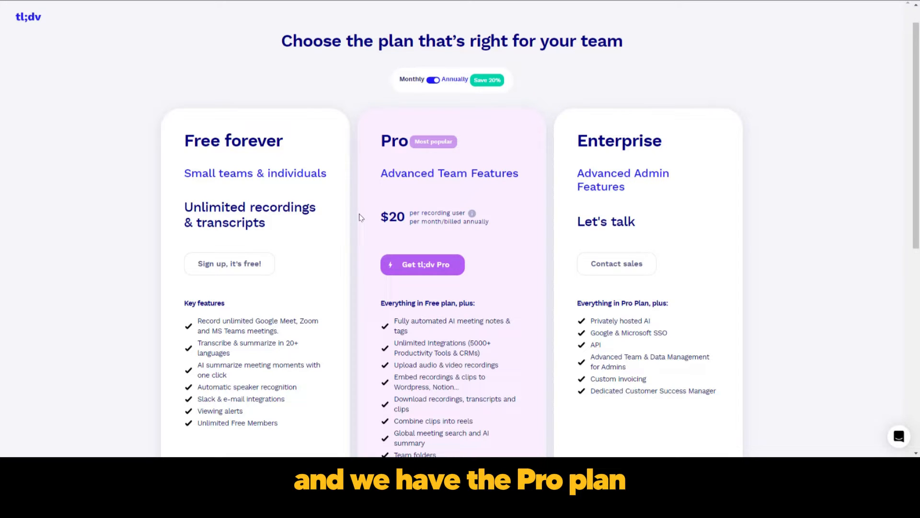
{"action": "mouse_move", "coordinate": [298, 221]}
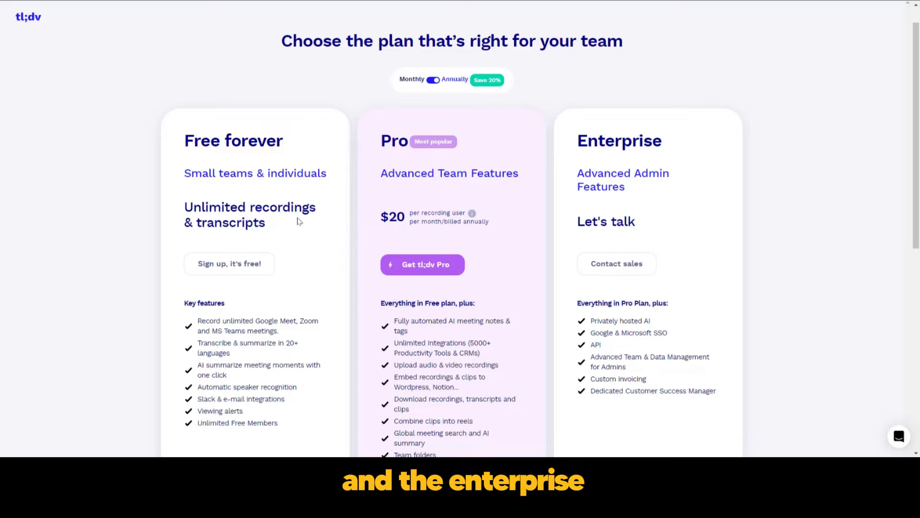
{"action": "mouse_move", "coordinate": [282, 261]}
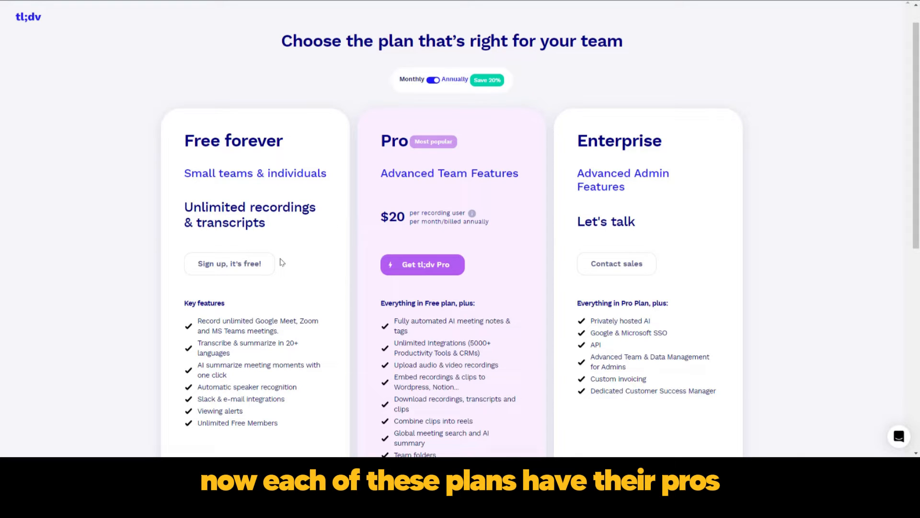
{"action": "mouse_move", "coordinate": [264, 313]}
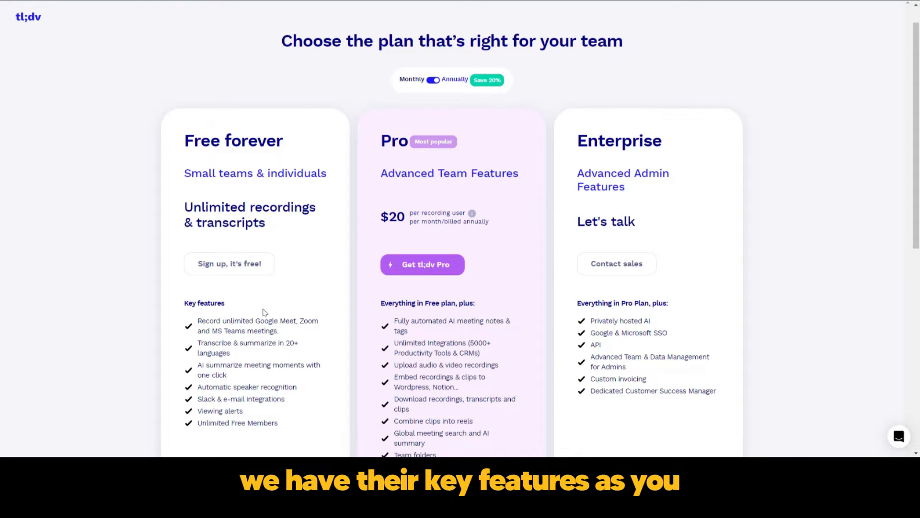
{"action": "mouse_move", "coordinate": [556, 355]}
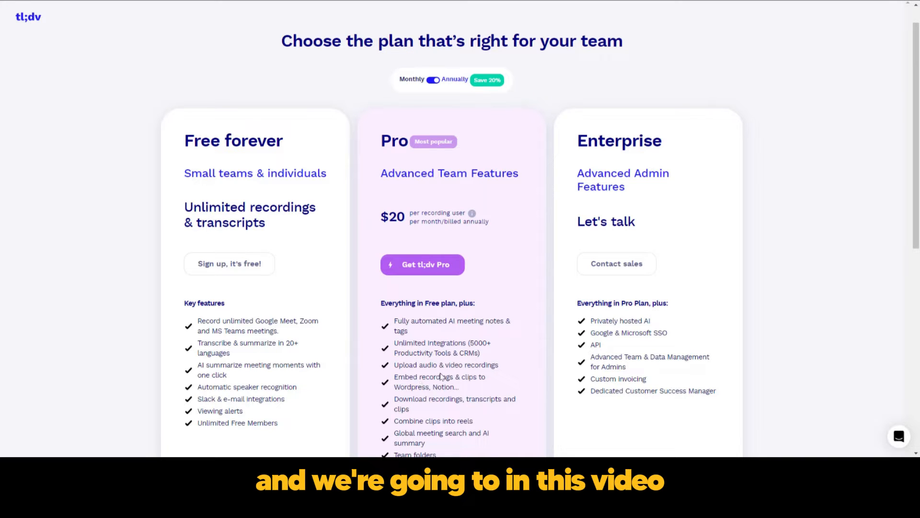
{"action": "mouse_move", "coordinate": [314, 311]}
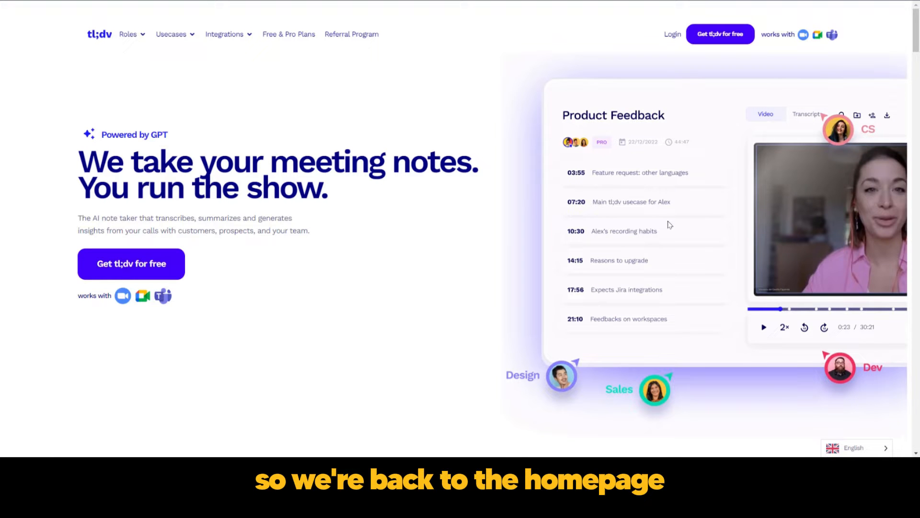
{"action": "mouse_move", "coordinate": [807, 347]}
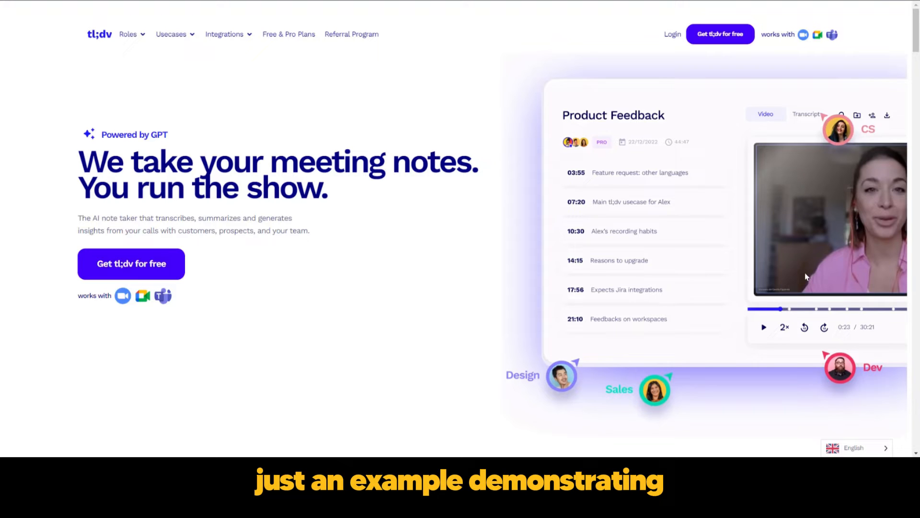
{"action": "mouse_move", "coordinate": [696, 167]}
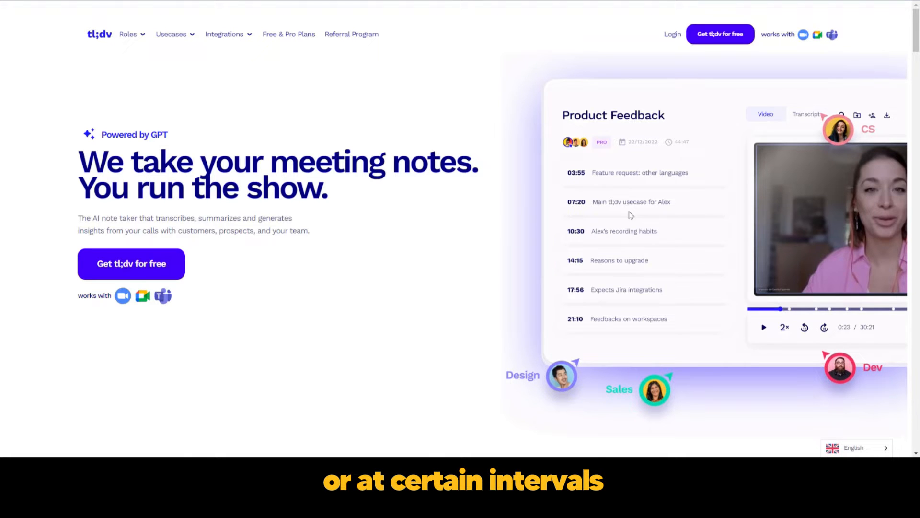
{"action": "mouse_move", "coordinate": [625, 212]}
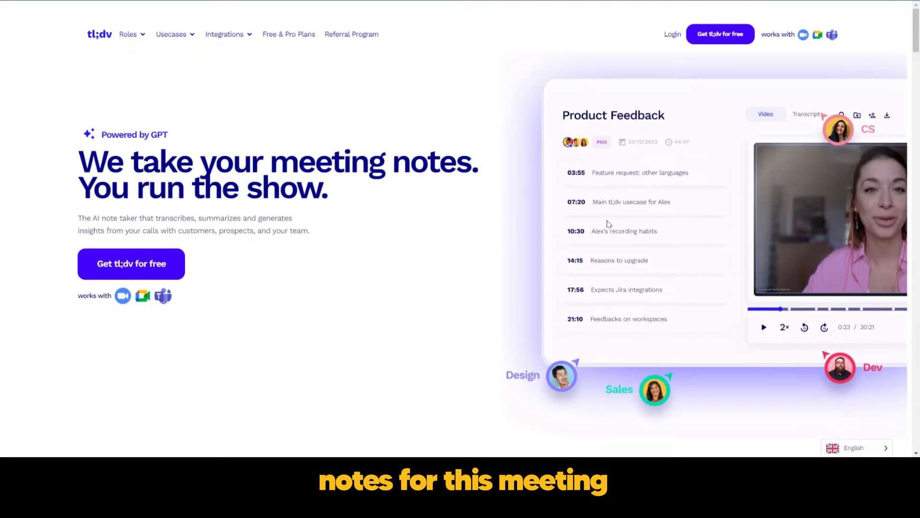
Return to the homepage with the Product Feedback meeting notes demo and scroll slightly into the hero
{"action": "left_click", "coordinate": [806, 114]}
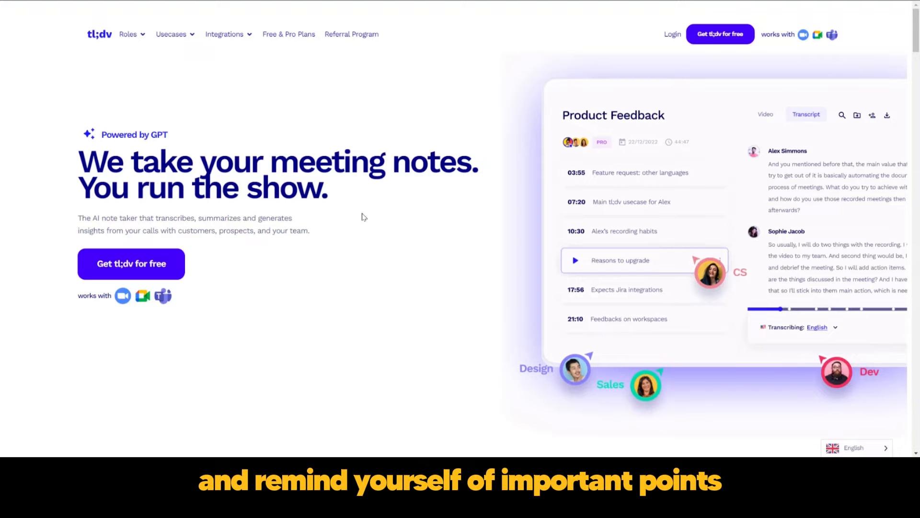
{"action": "scroll", "scroll_direction": "down", "scroll_amount": 3}
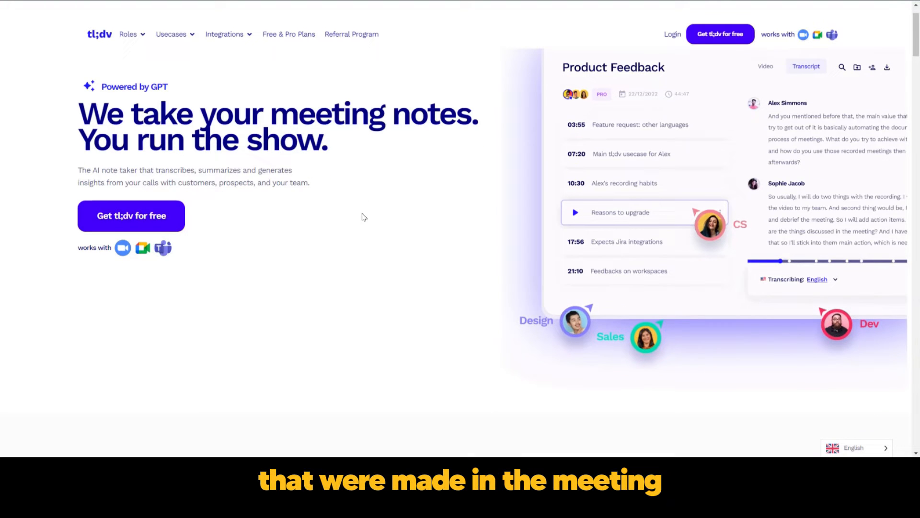
{"action": "mouse_move", "coordinate": [253, 205]}
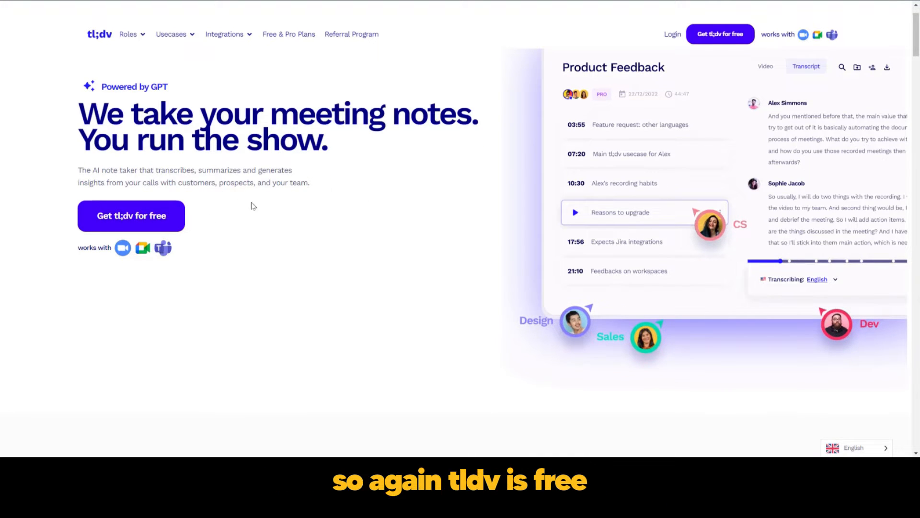
{"action": "mouse_move", "coordinate": [270, 257]}
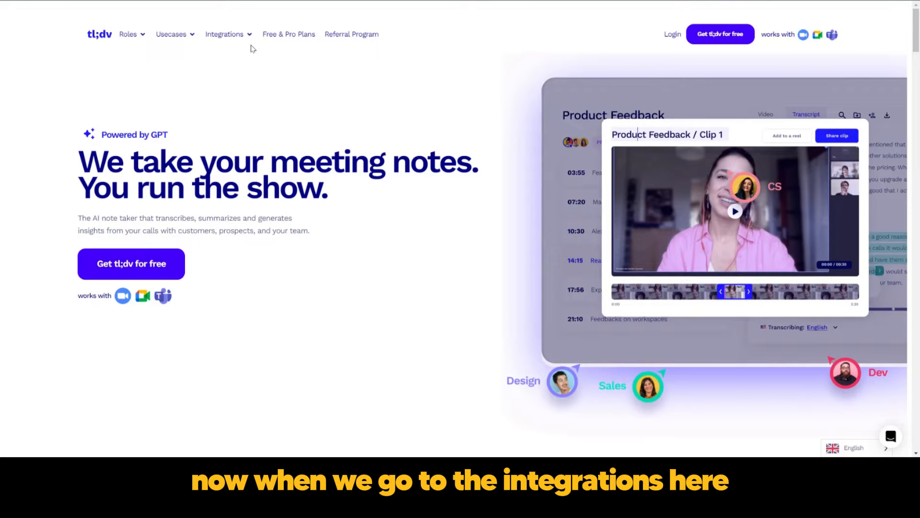
Show the Integrations menu listing Salesforce, Slack, Google Meet, Zoom and Jira
{"action": "left_click", "coordinate": [224, 34]}
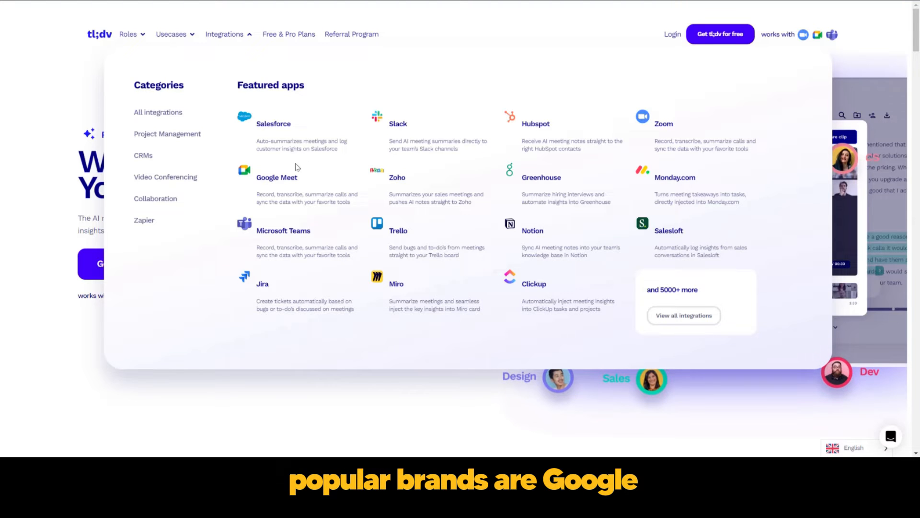
{"action": "mouse_move", "coordinate": [287, 211]}
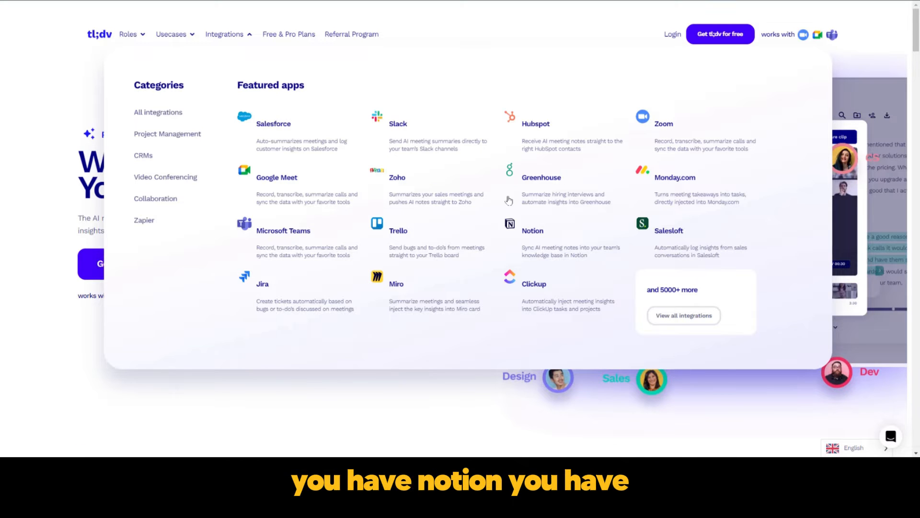
{"action": "mouse_move", "coordinate": [414, 134]}
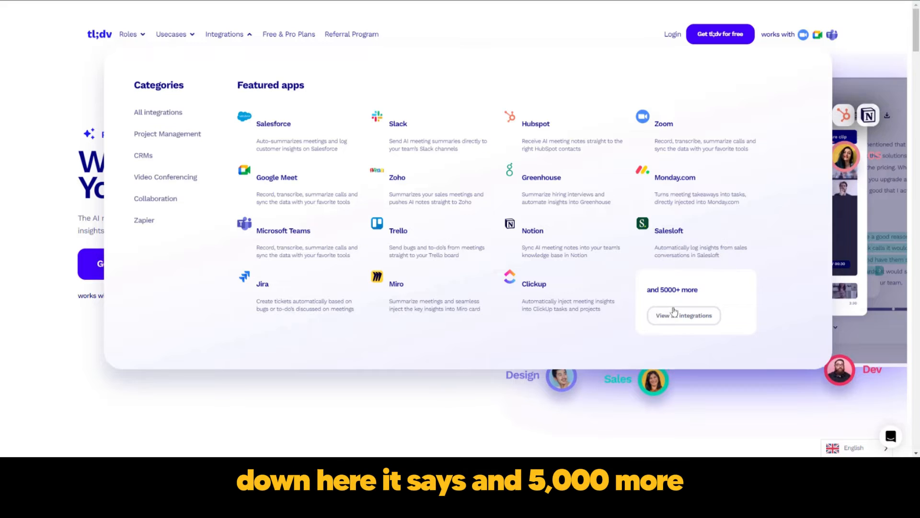
{"action": "mouse_move", "coordinate": [671, 316]}
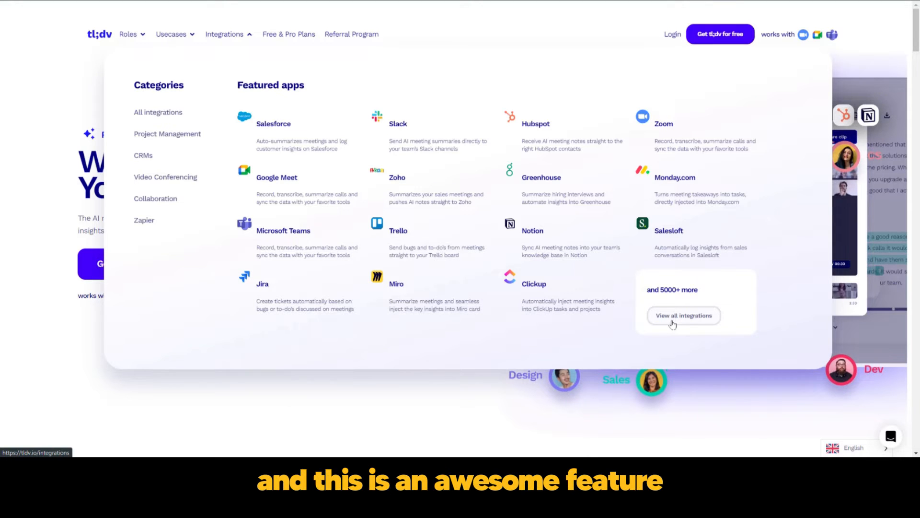
{"action": "mouse_move", "coordinate": [669, 316]}
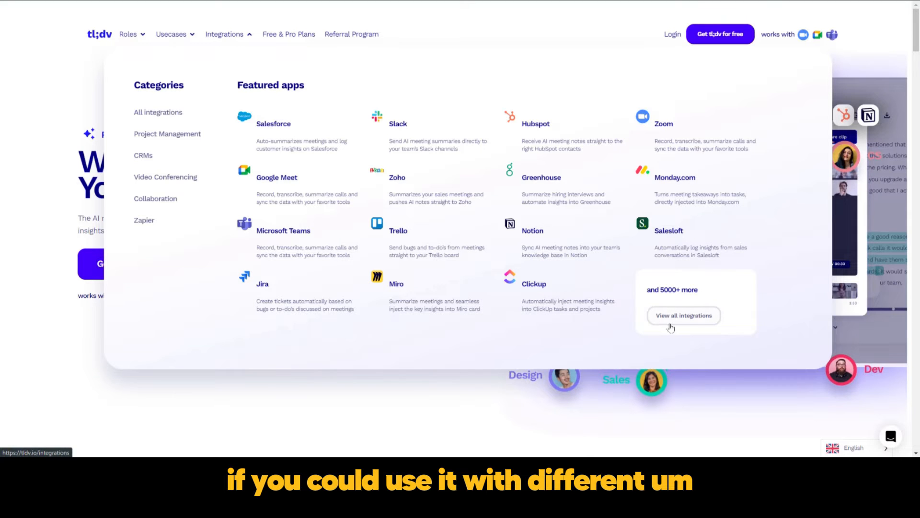
{"action": "mouse_move", "coordinate": [219, 154]}
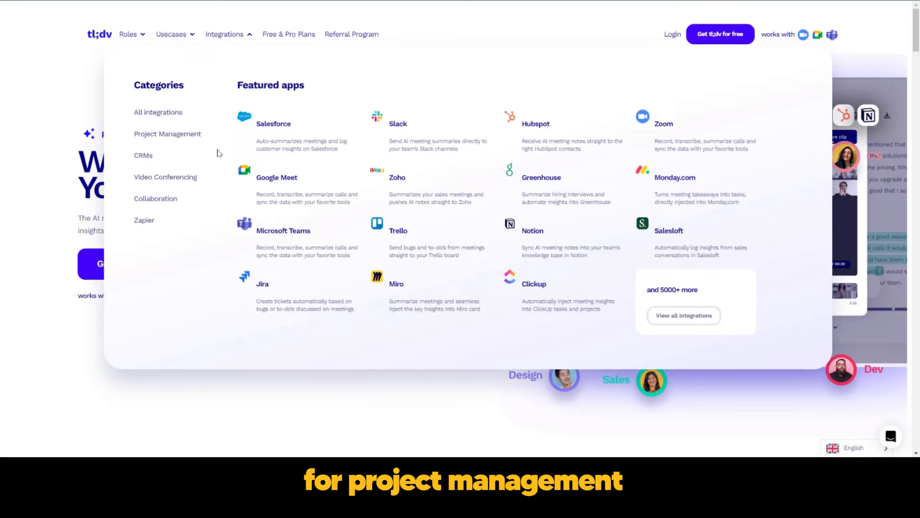
{"action": "mouse_move", "coordinate": [188, 136]}
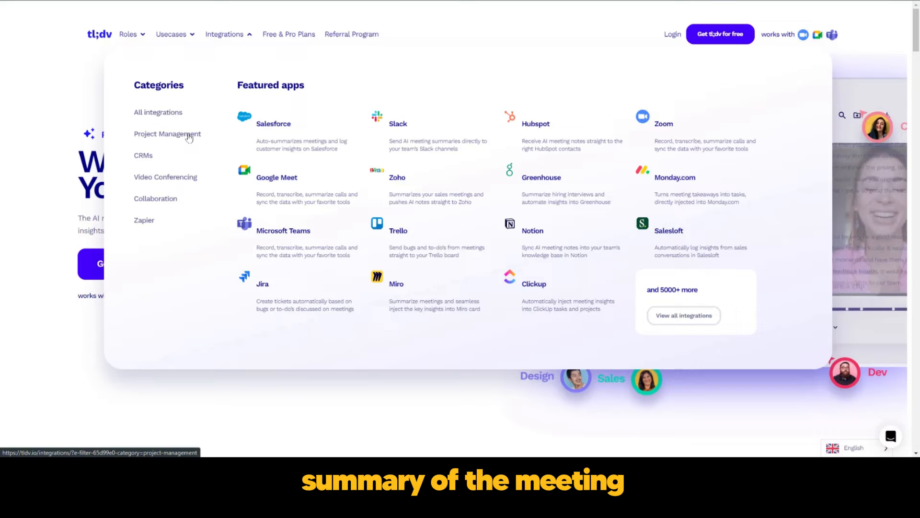
{"action": "mouse_move", "coordinate": [190, 163]}
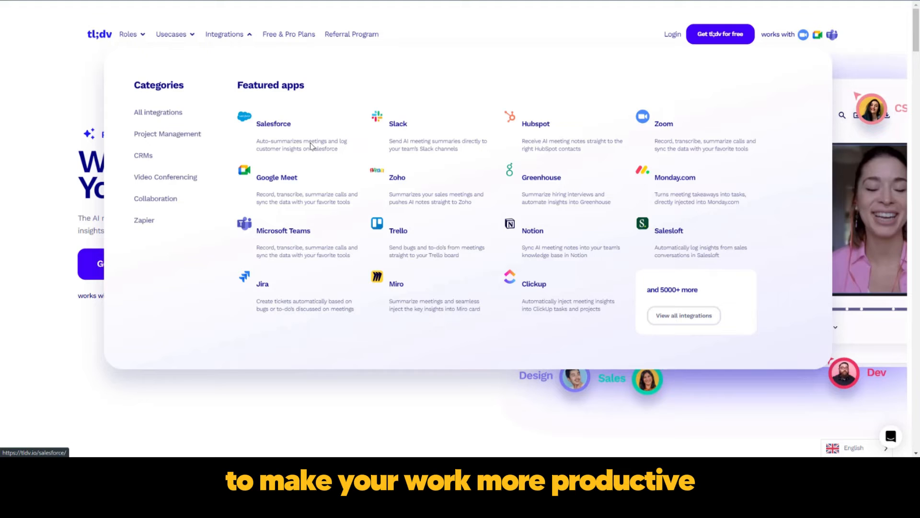
{"action": "mouse_move", "coordinate": [343, 111]}
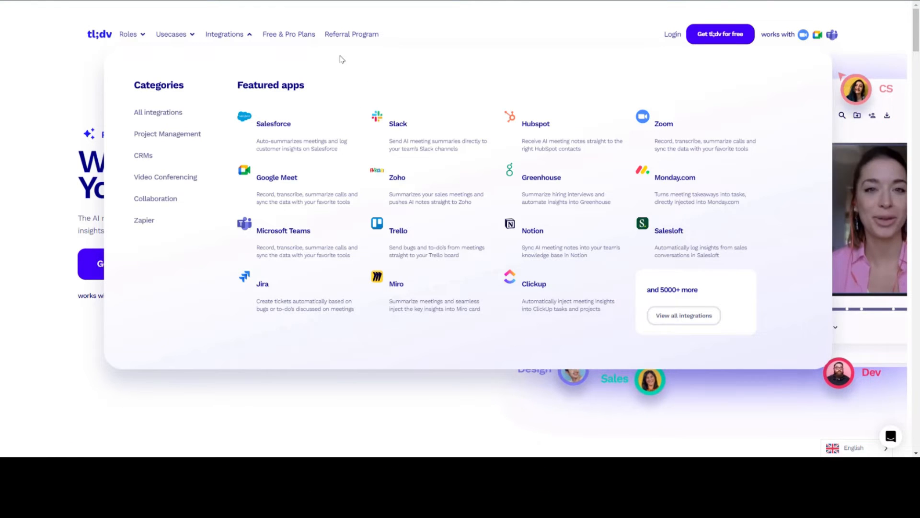
View the Roles menu (UX research, hiring, product, sales, customer success) and close it again
{"action": "left_click", "coordinate": [127, 35]}
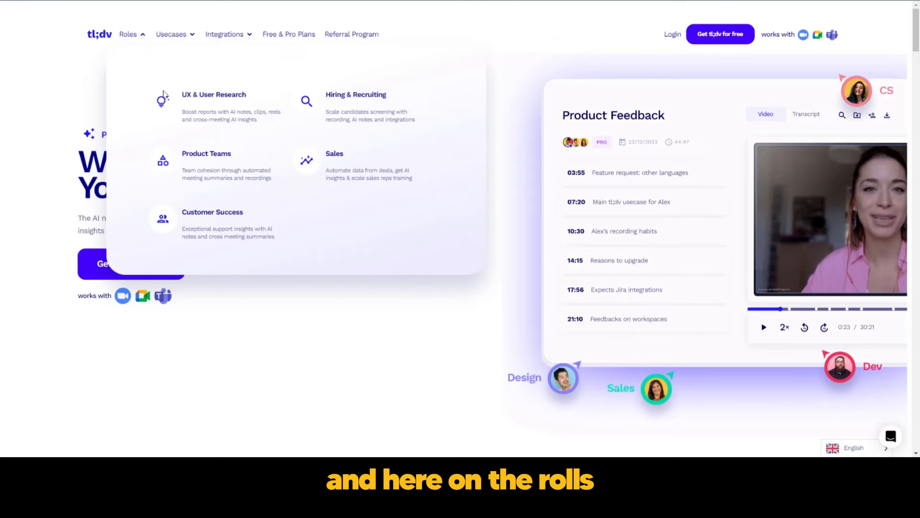
{"action": "mouse_move", "coordinate": [368, 191]}
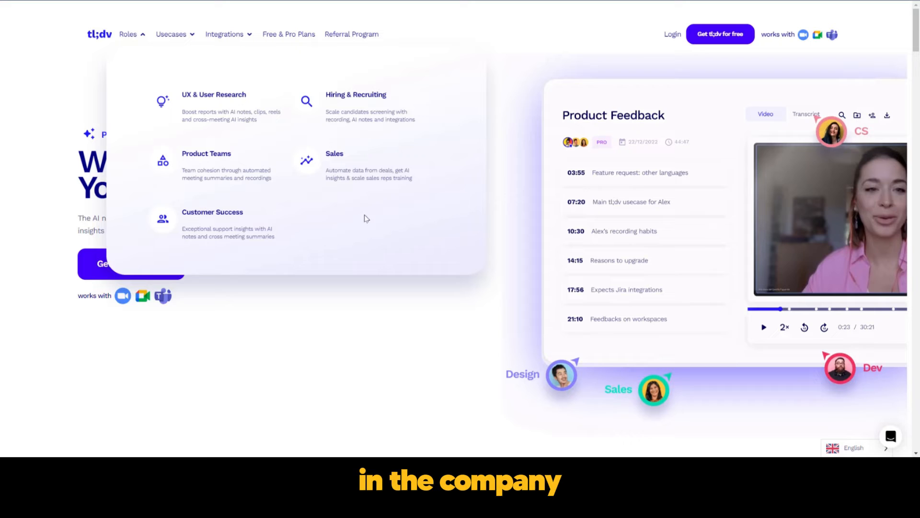
{"action": "mouse_move", "coordinate": [298, 221]}
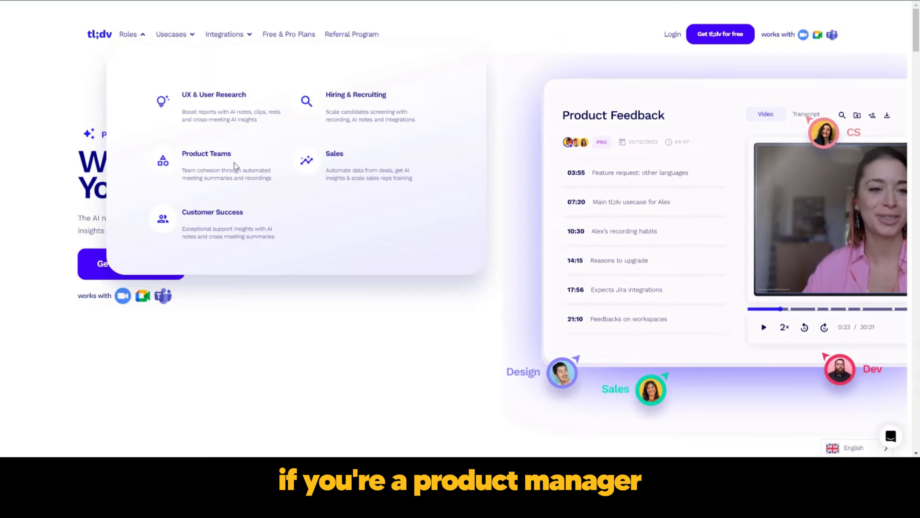
{"action": "mouse_move", "coordinate": [231, 121]}
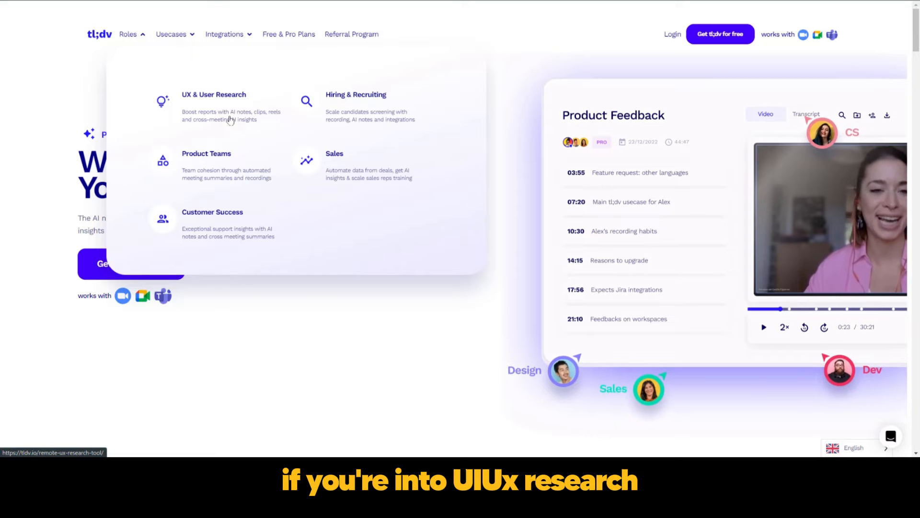
{"action": "mouse_move", "coordinate": [272, 115]}
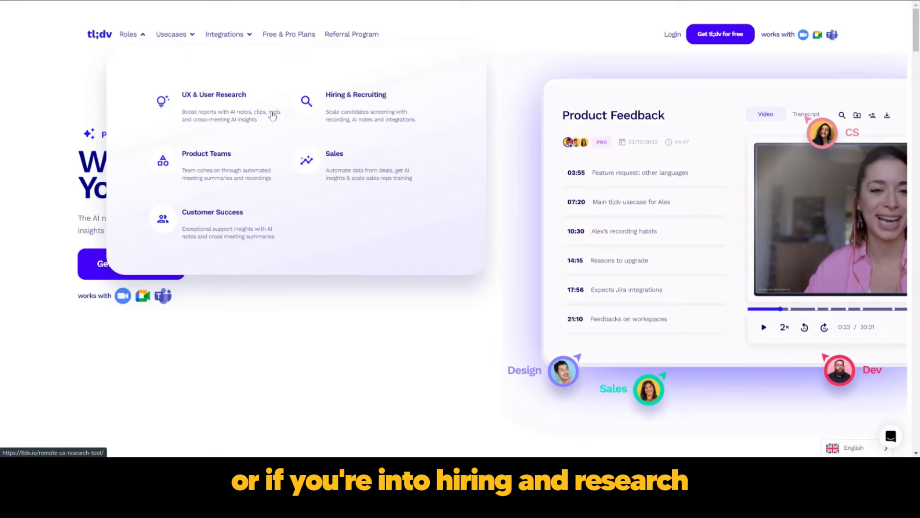
{"action": "mouse_move", "coordinate": [345, 122]}
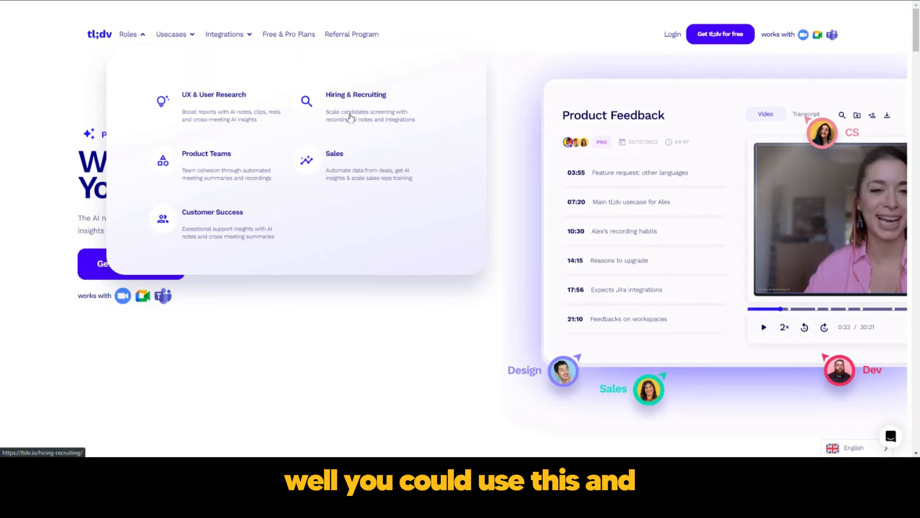
{"action": "mouse_move", "coordinate": [359, 108]}
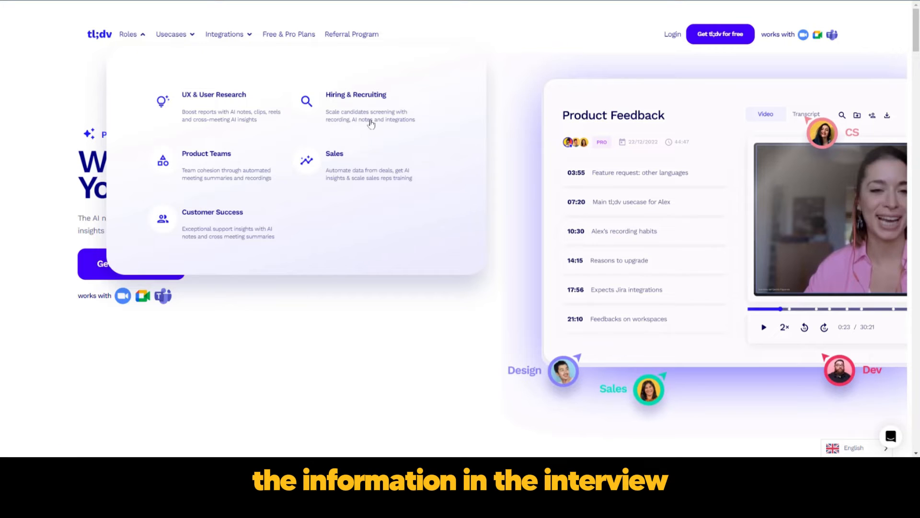
{"action": "left_click", "coordinate": [806, 114]}
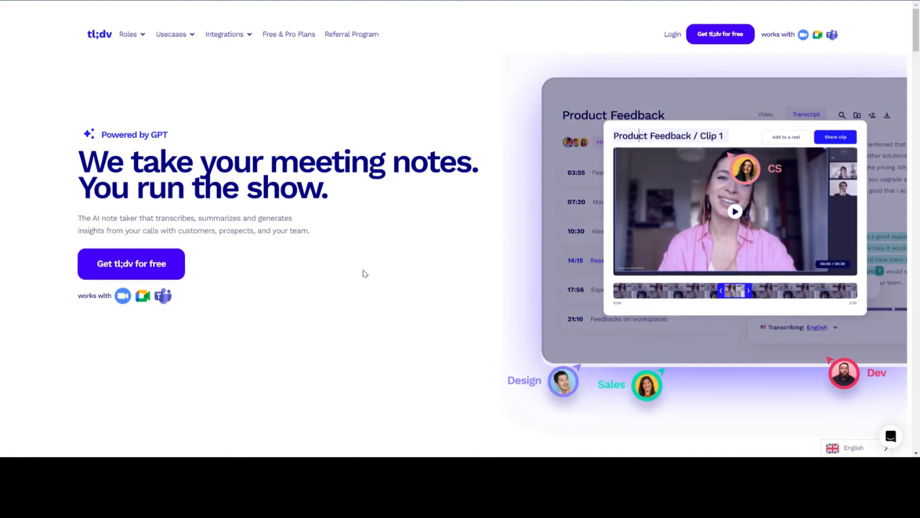
Scroll down past the recording and 30+ languages sections to the AI-timestamped key meeting moments section
{"action": "scroll", "scroll_direction": "down", "scroll_amount": 3}
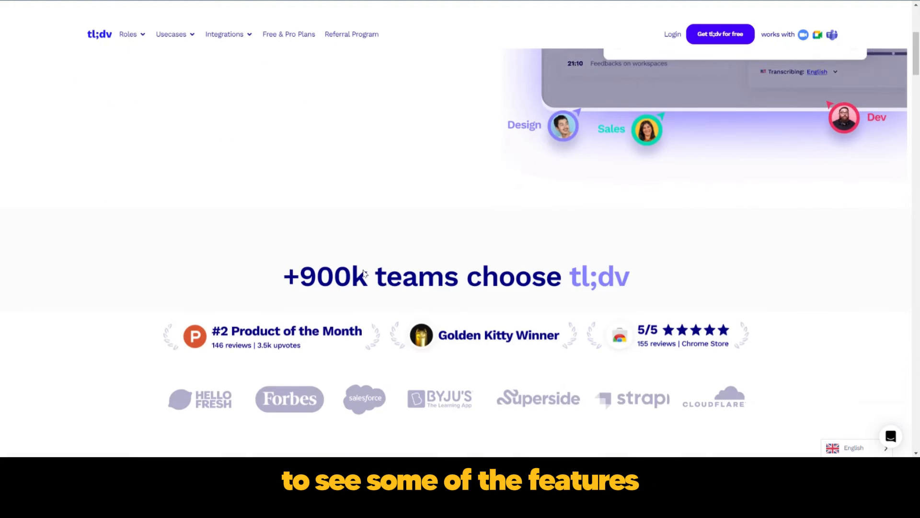
{"action": "scroll", "scroll_direction": "down", "scroll_amount": 3}
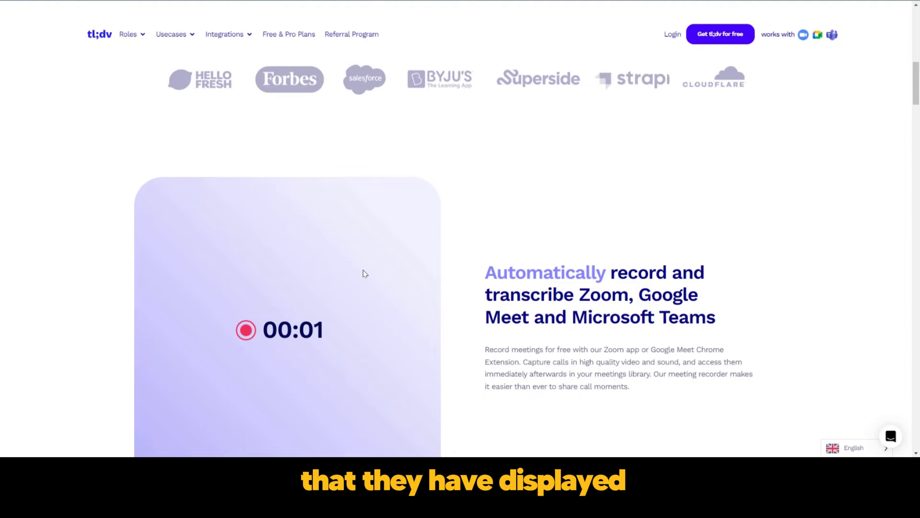
{"action": "scroll", "scroll_direction": "down", "scroll_amount": 3}
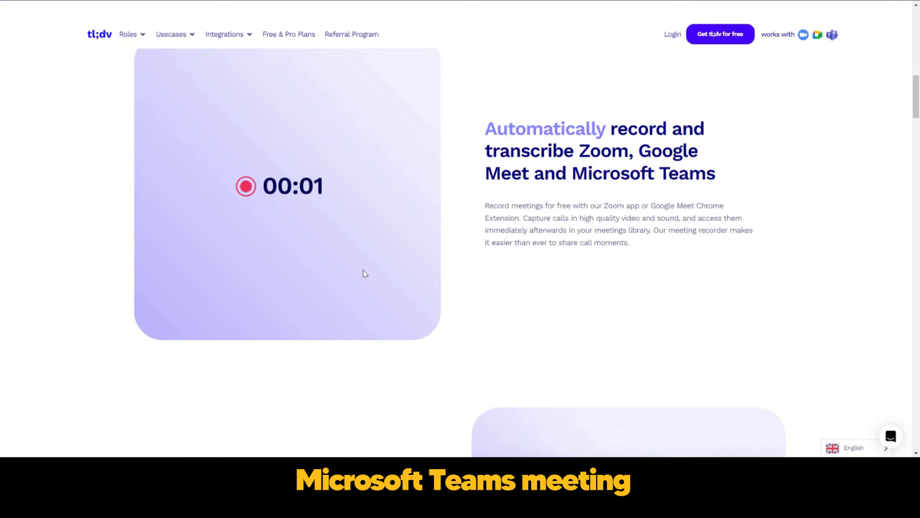
{"action": "scroll", "scroll_direction": "down", "scroll_amount": 3}
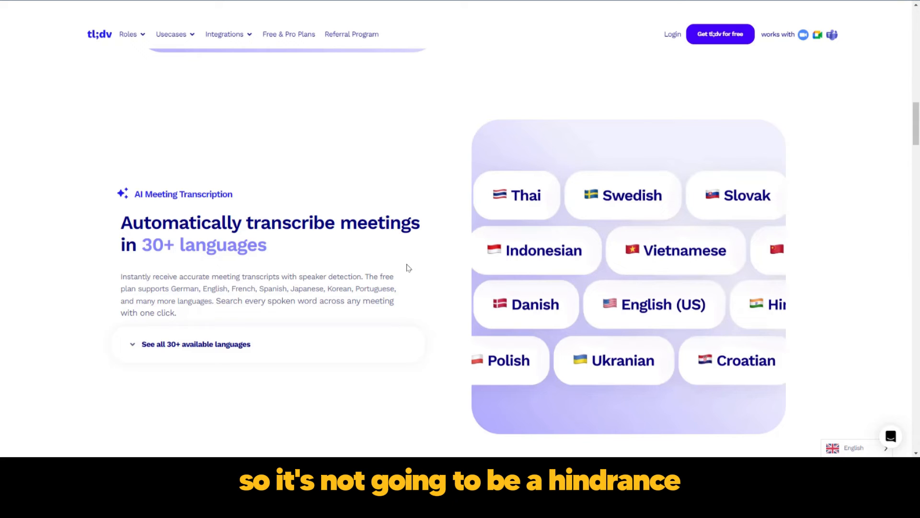
{"action": "scroll", "scroll_direction": "down", "scroll_amount": 3}
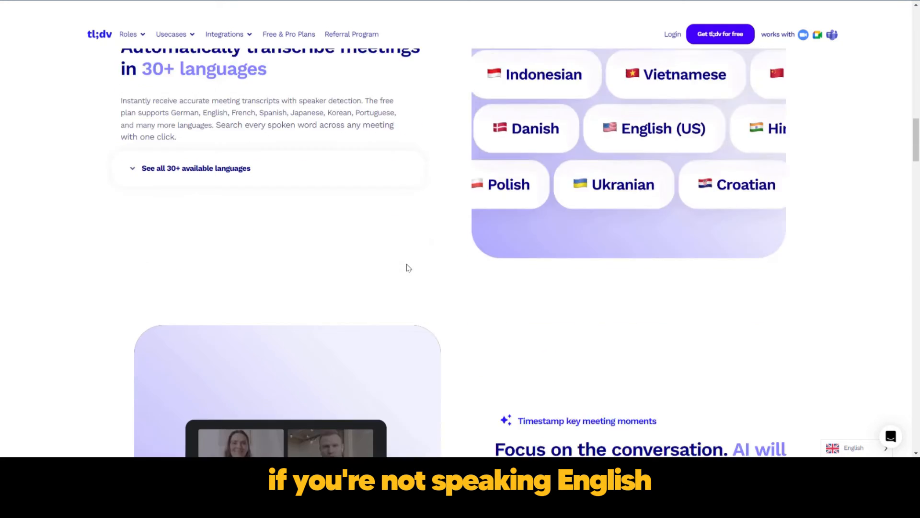
{"action": "scroll", "scroll_direction": "down", "scroll_amount": 3}
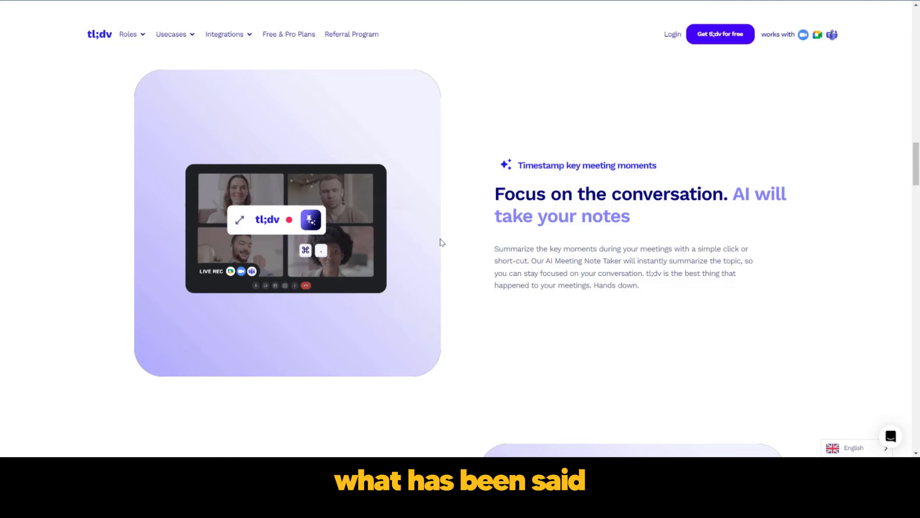
Scroll further down to the bite-sized customer clips from recordings section
{"action": "scroll", "scroll_direction": "down", "scroll_amount": 3}
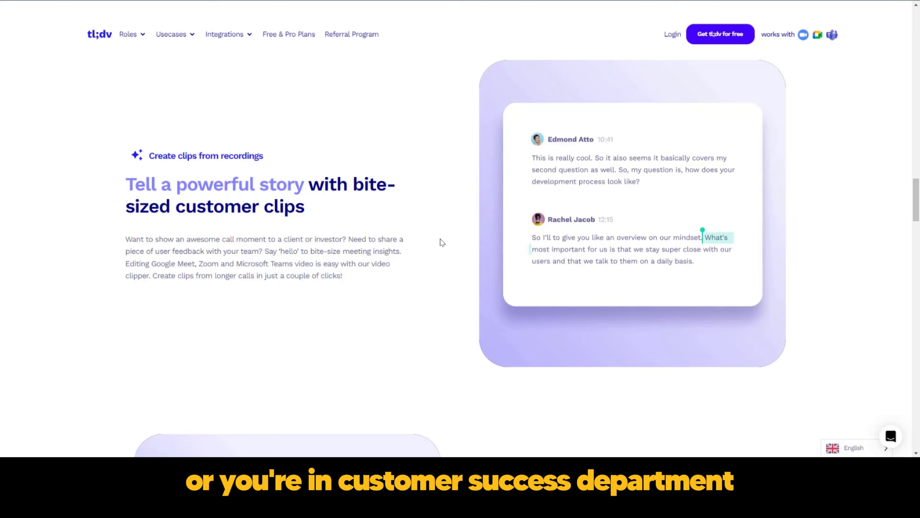
{"action": "mouse_move", "coordinate": [445, 263]}
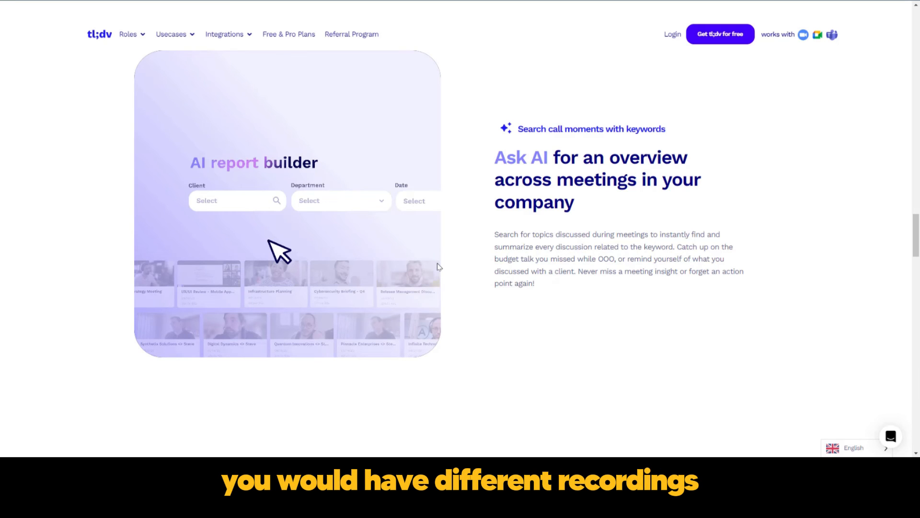
Scroll back to the customer clips section where the demo highlights a transcript passage for clipping
{"action": "scroll", "scroll_direction": "down", "scroll_amount": 3}
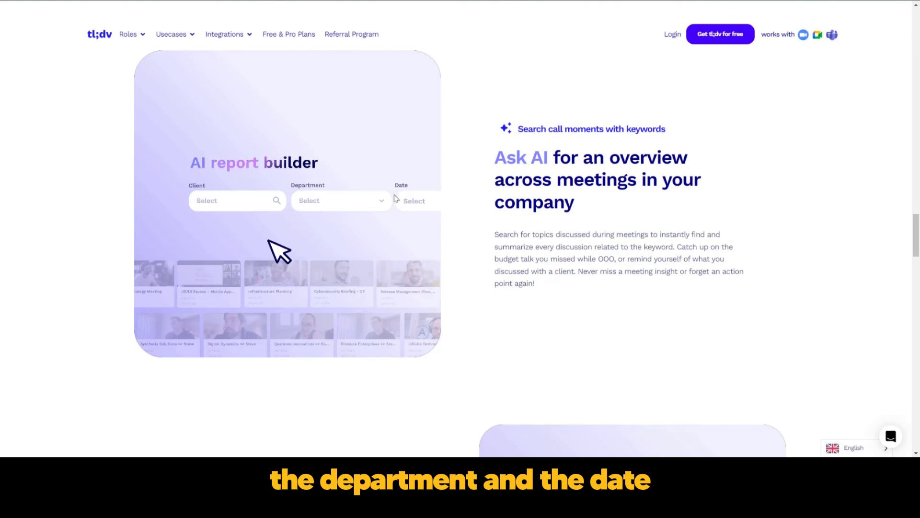
{"action": "mouse_move", "coordinate": [357, 231]}
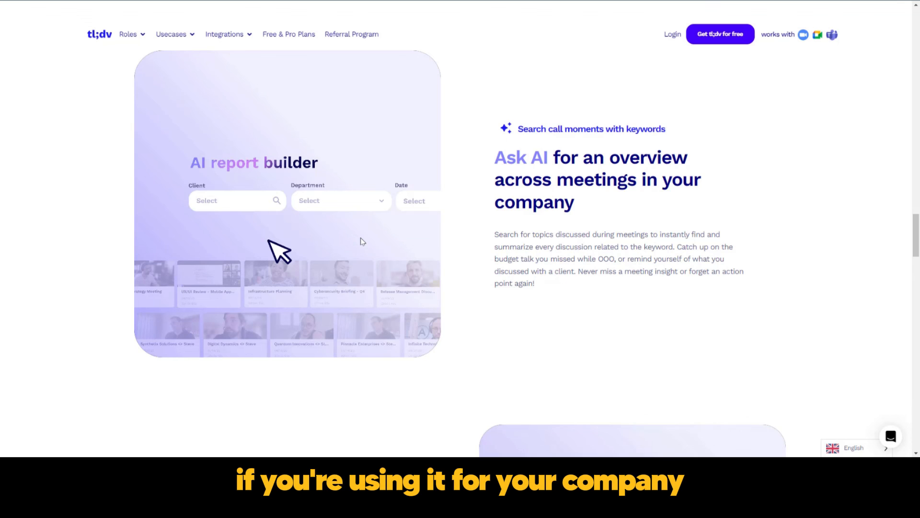
{"action": "scroll", "scroll_direction": "down", "scroll_amount": 3}
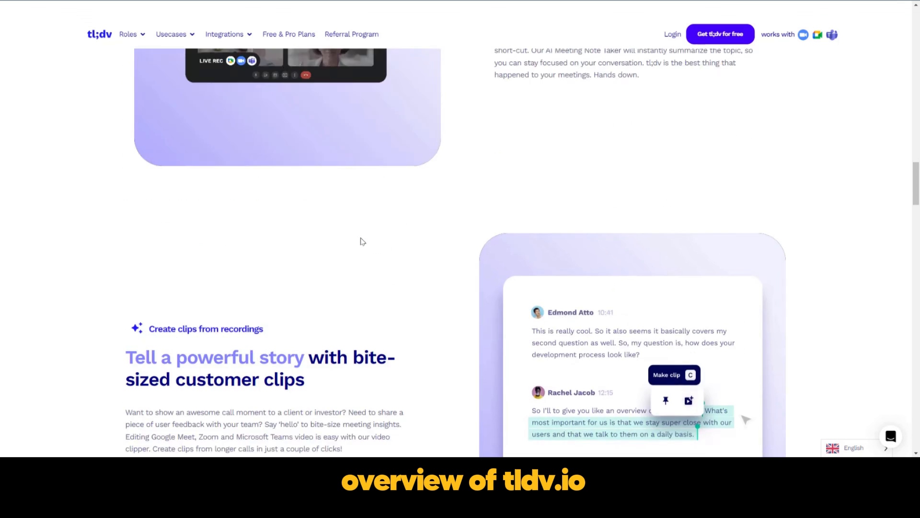